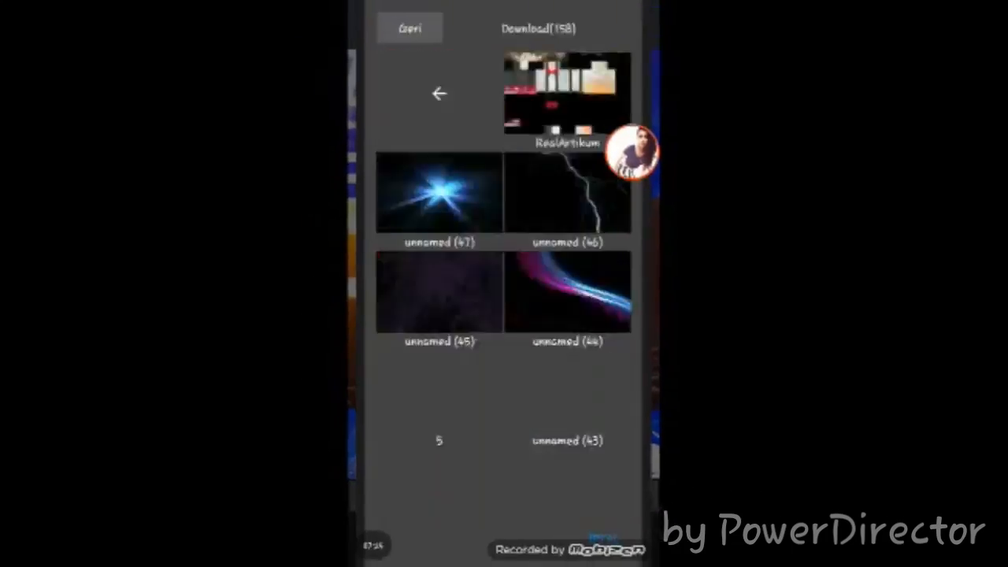
pyautogui.scroll(-3)
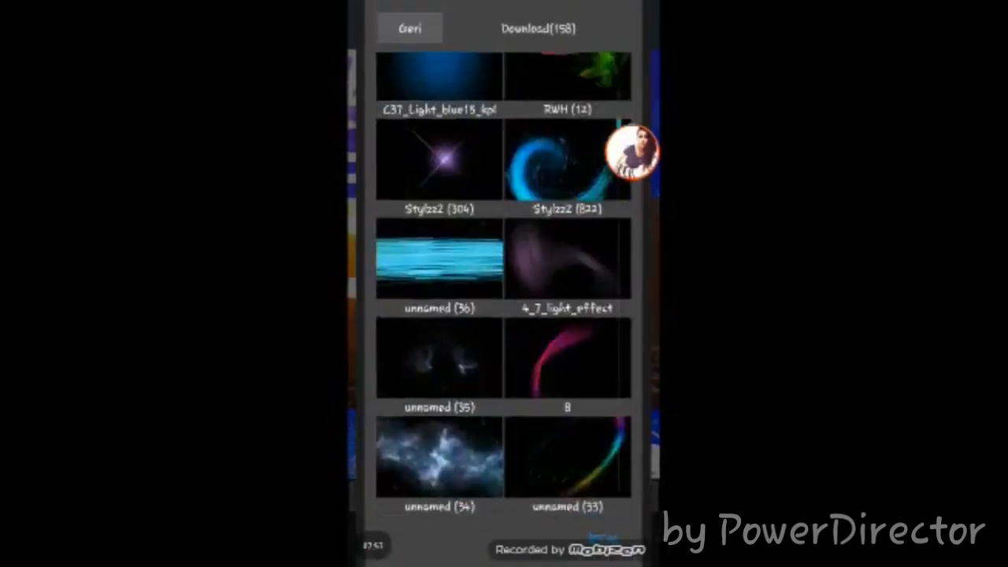